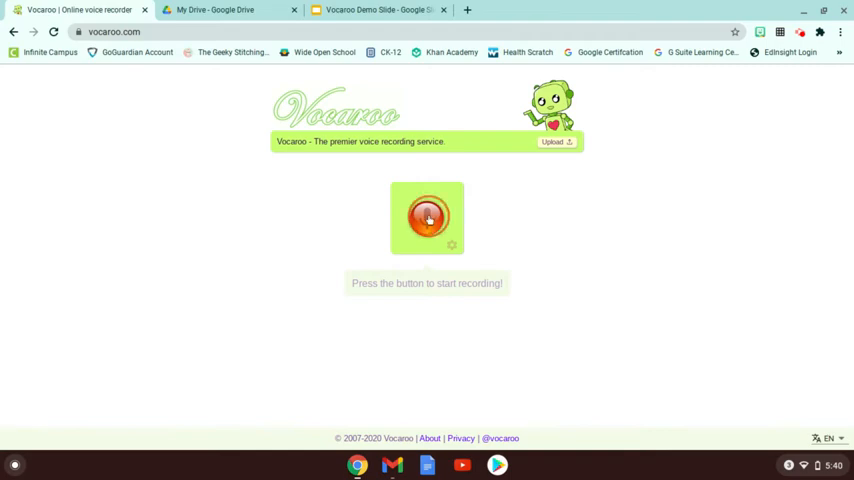
Record a six-second voice message in Vocaroo after allowing microphone access.
left_click(427, 217)
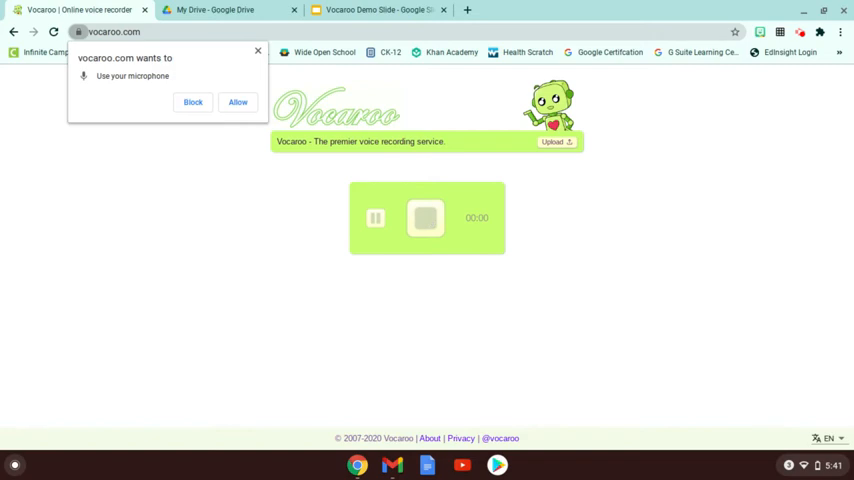
mouse_move(238, 102)
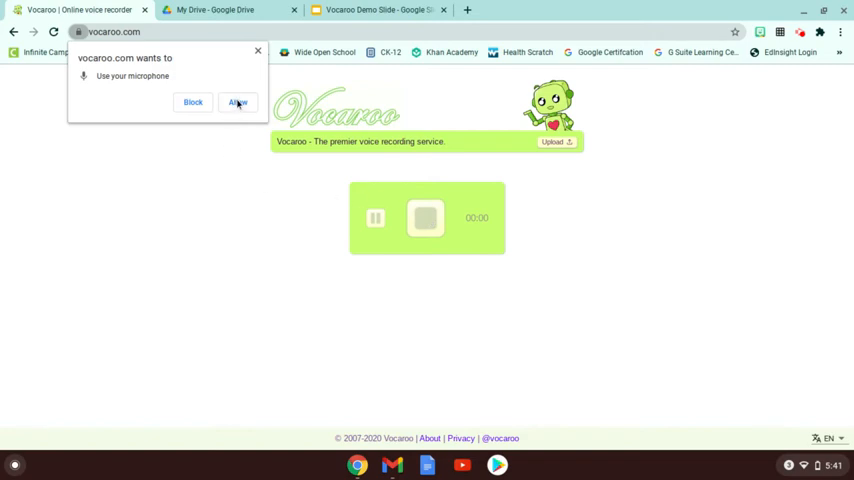
left_click(238, 102)
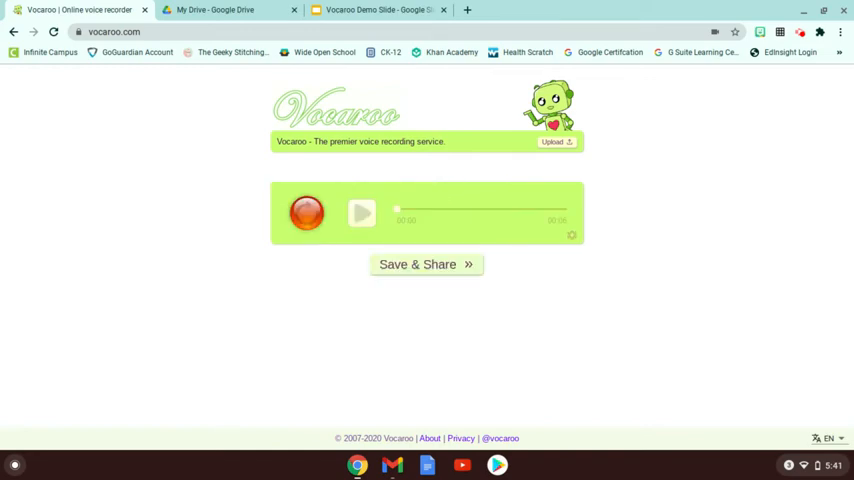
mouse_move(377, 238)
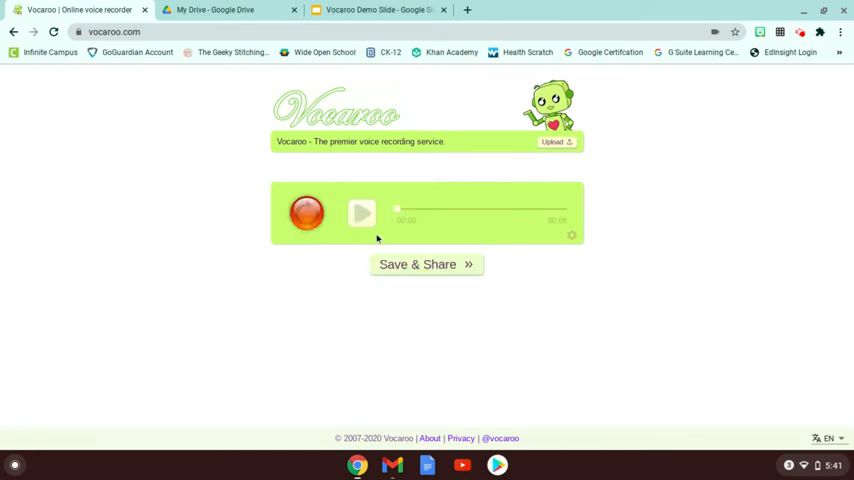
Listen to the new recording, then save it to get a shareable link.
left_click(361, 213)
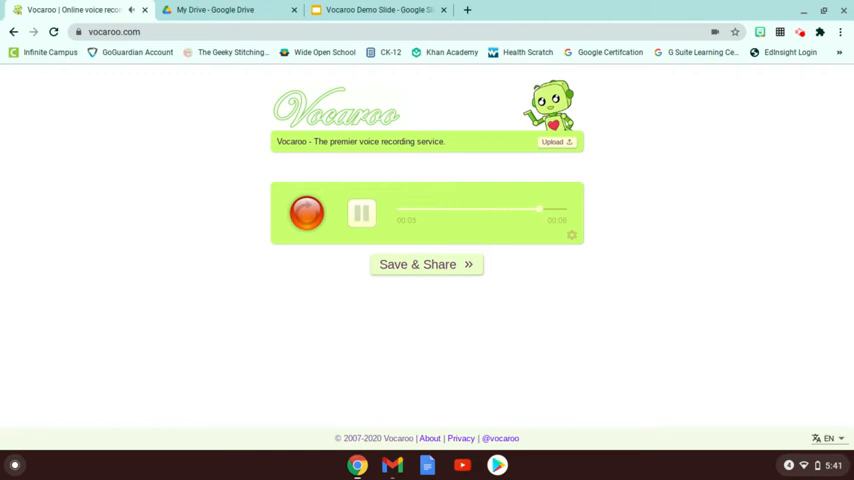
left_click(361, 212)
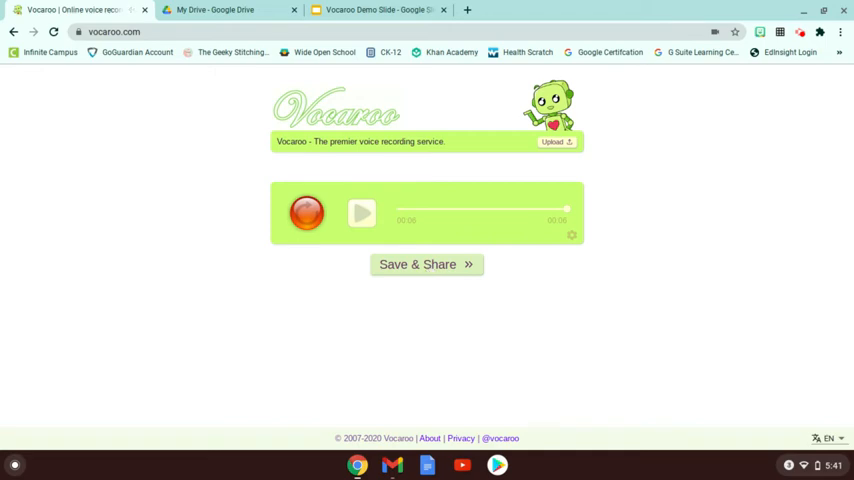
left_click(426, 264)
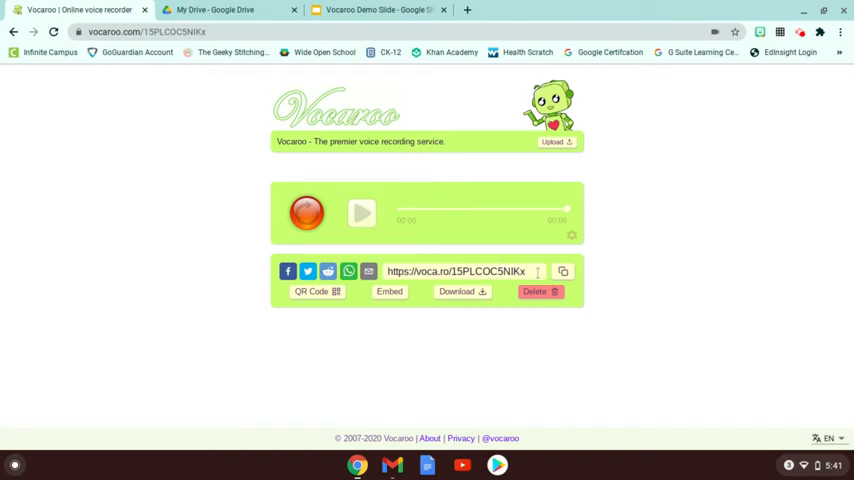
mouse_move(413, 411)
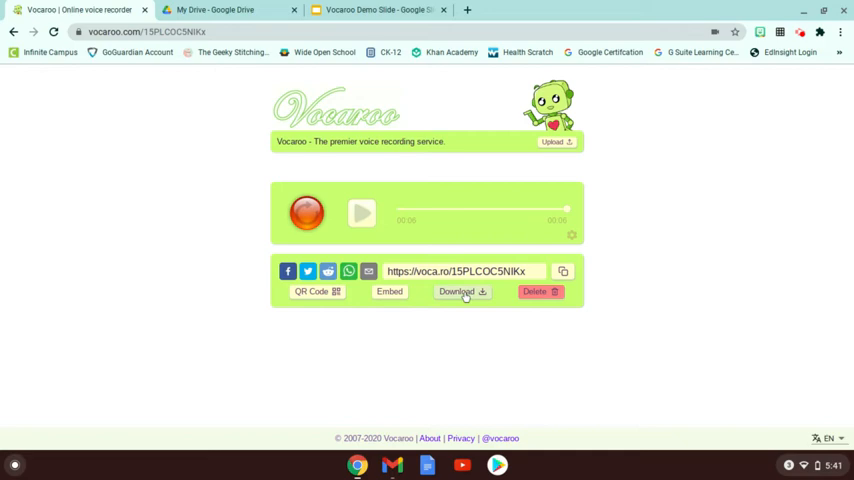
Download the recording as an MP3 and dismiss the download notification.
left_click(457, 291)
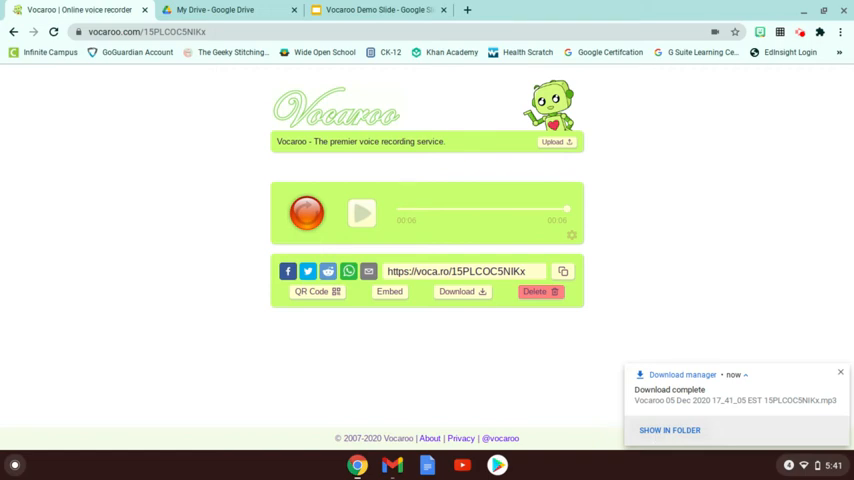
left_click(213, 9)
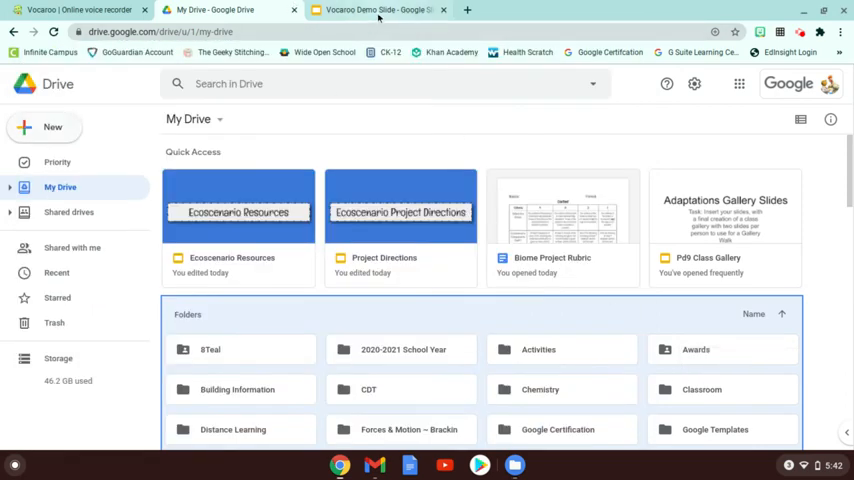
Switch to the 'Vocaroo Demo Slide' presentation tab.
left_click(378, 9)
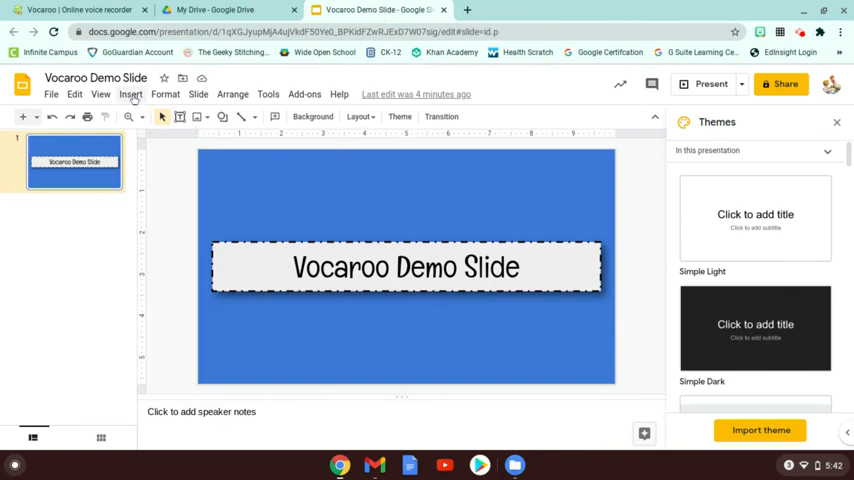
Insert the 05 Dec Vocaroo recording from My Drive as audio on the title slide.
left_click(131, 94)
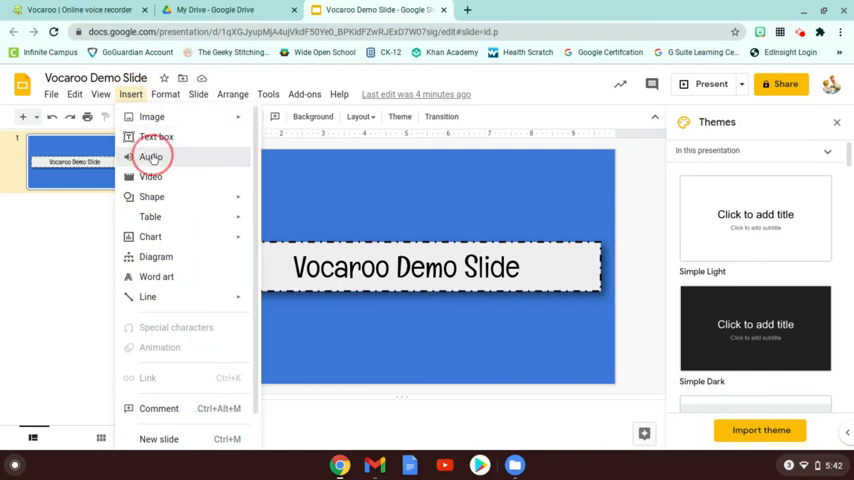
left_click(151, 157)
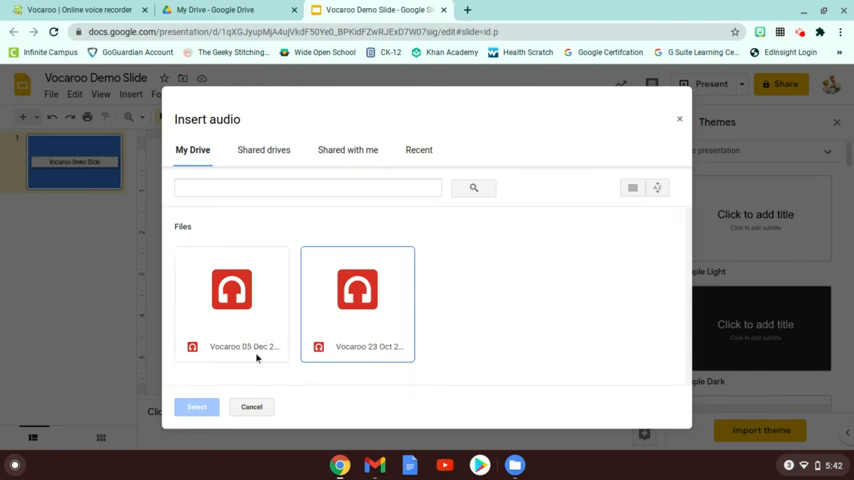
left_click(231, 300)
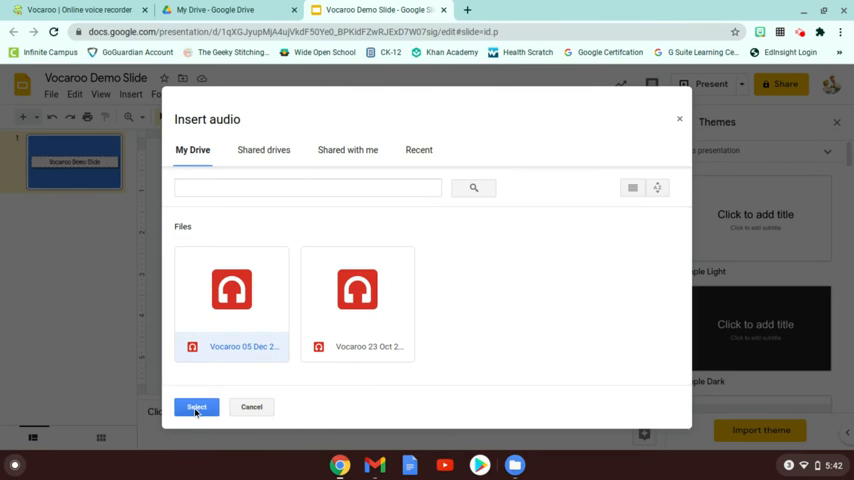
left_click(196, 407)
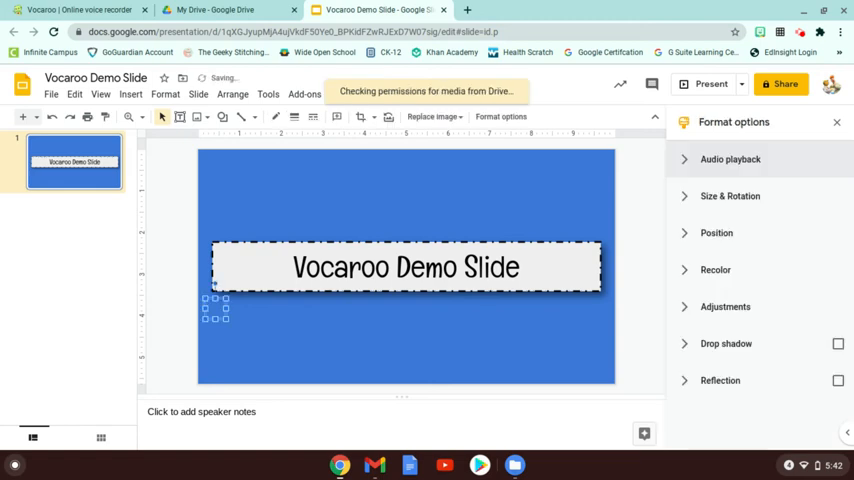
Show audio playback options and place the speaker icon in the top-right corner.
left_click(730, 159)
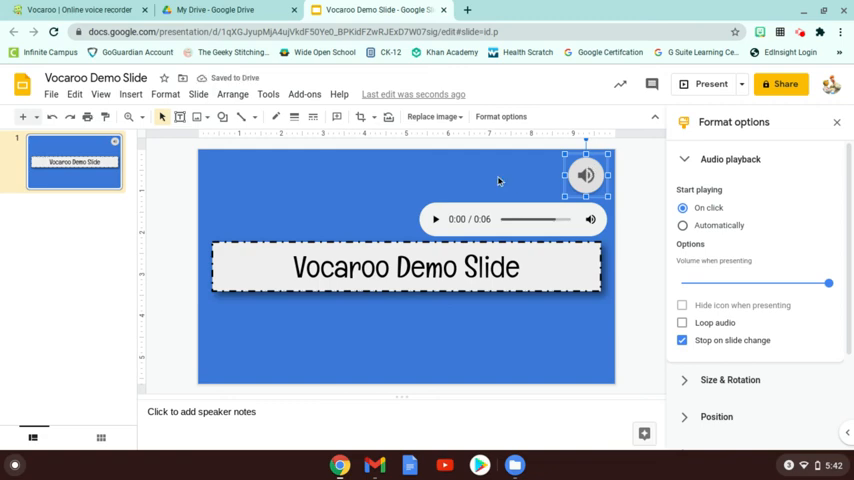
left_click(400, 340)
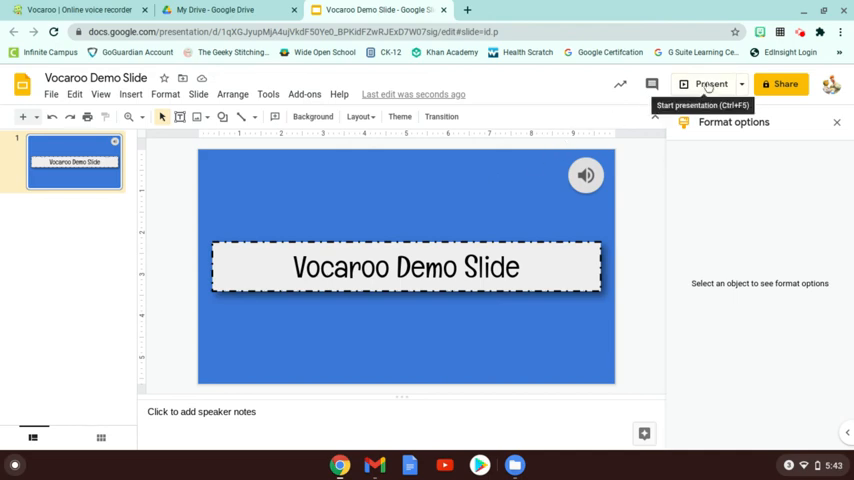
left_click(711, 83)
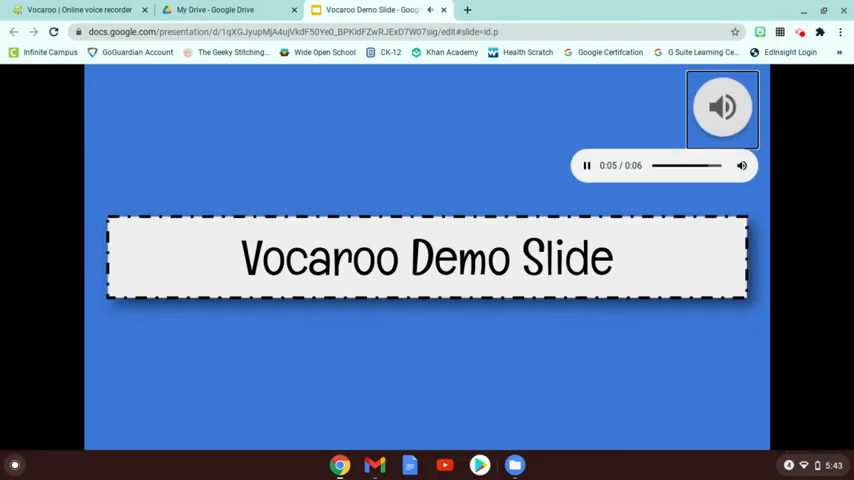
key("Escape")
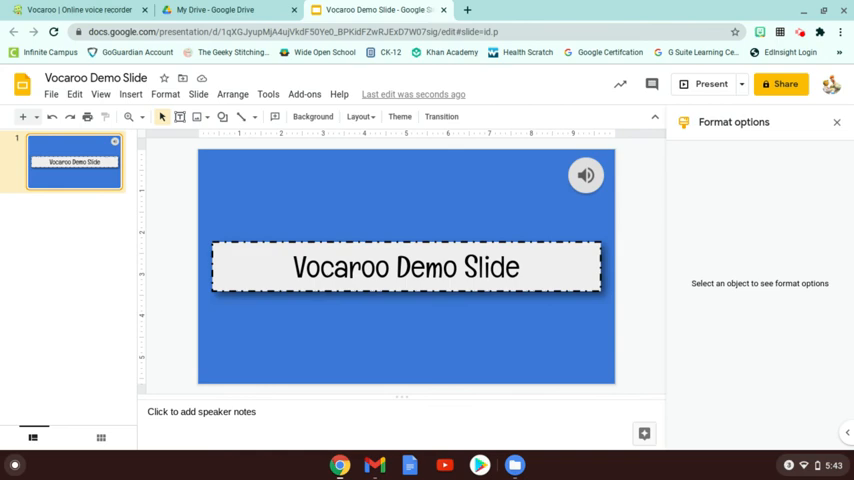
mouse_move(694, 156)
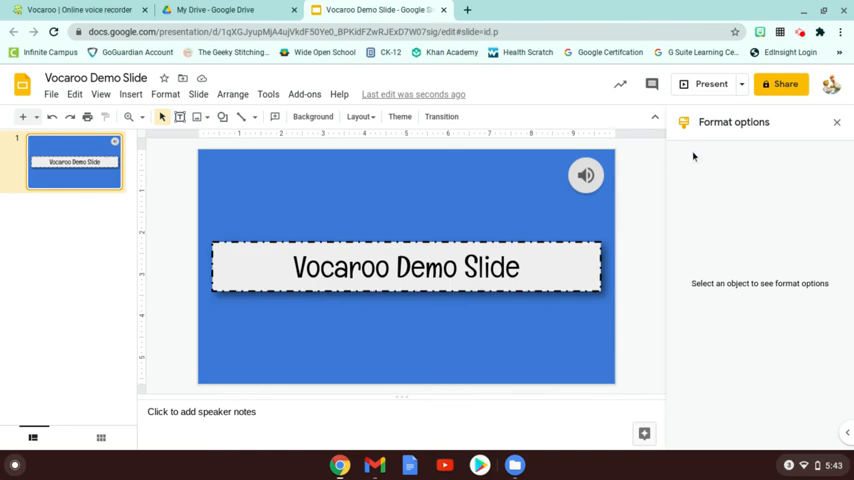